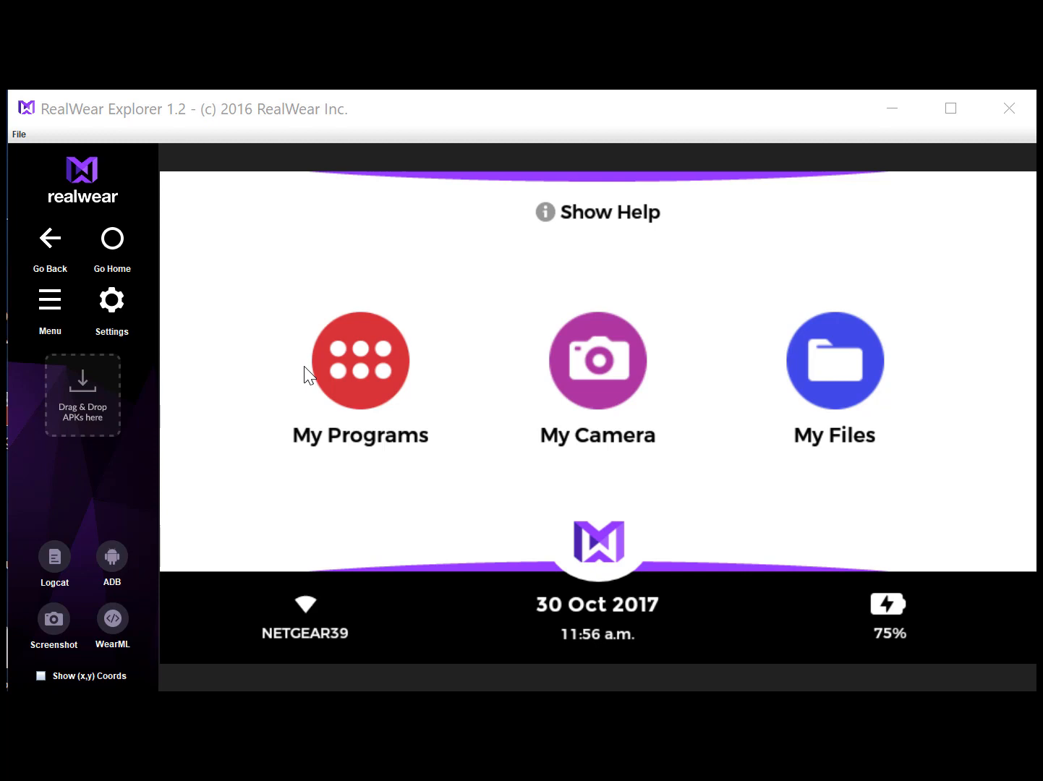
pyautogui.moveTo(248, 356)
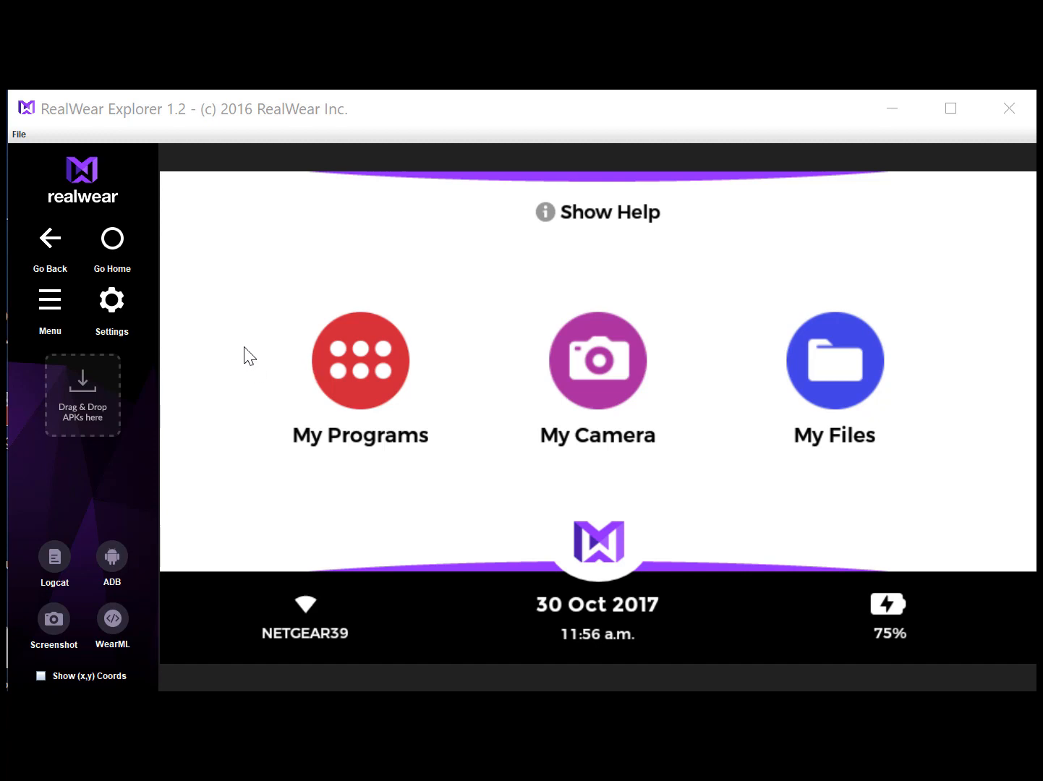
pyautogui.moveTo(76, 431)
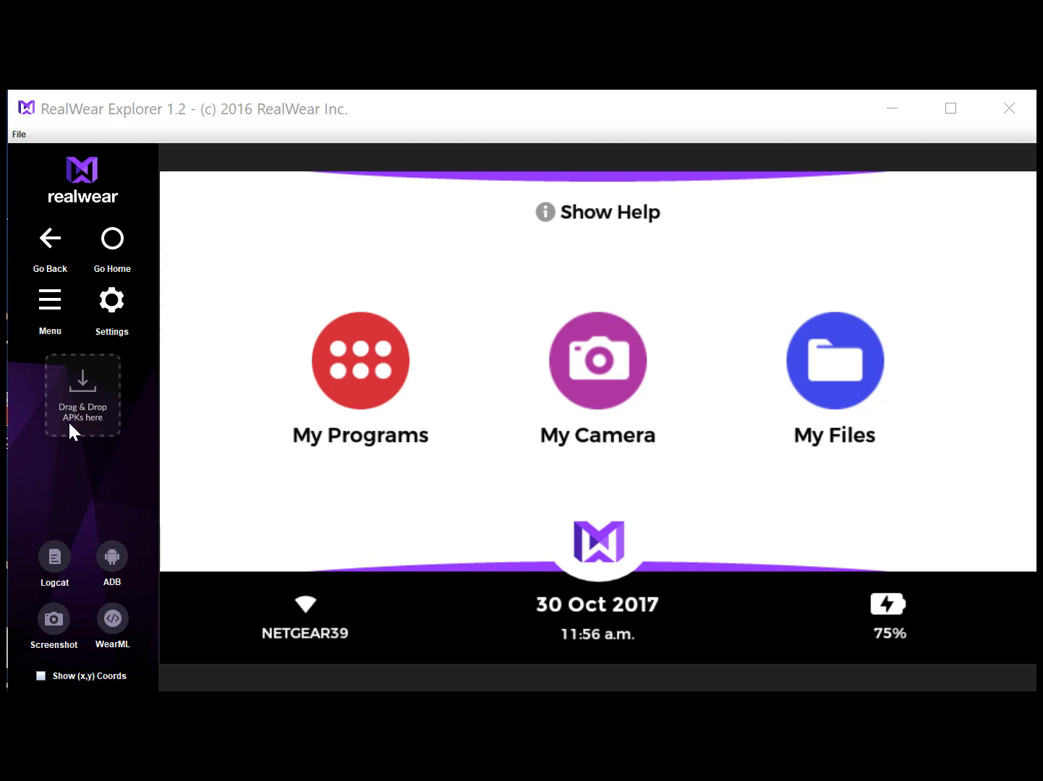
pyautogui.moveTo(87, 405)
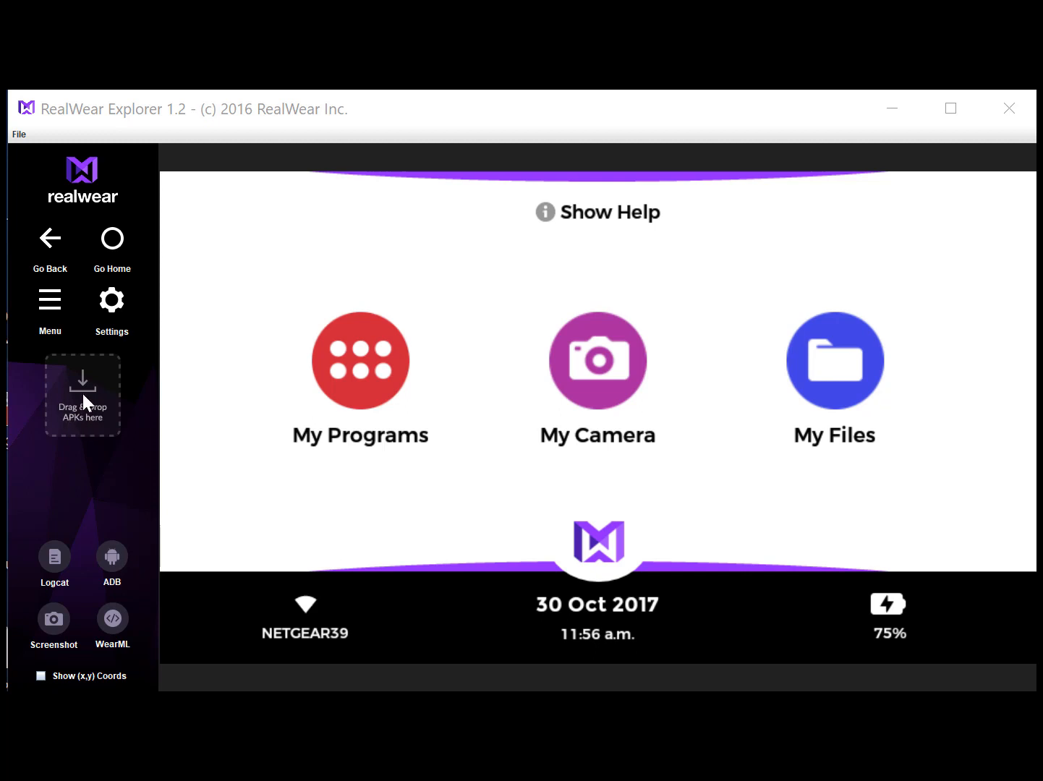
pyautogui.moveTo(116, 405)
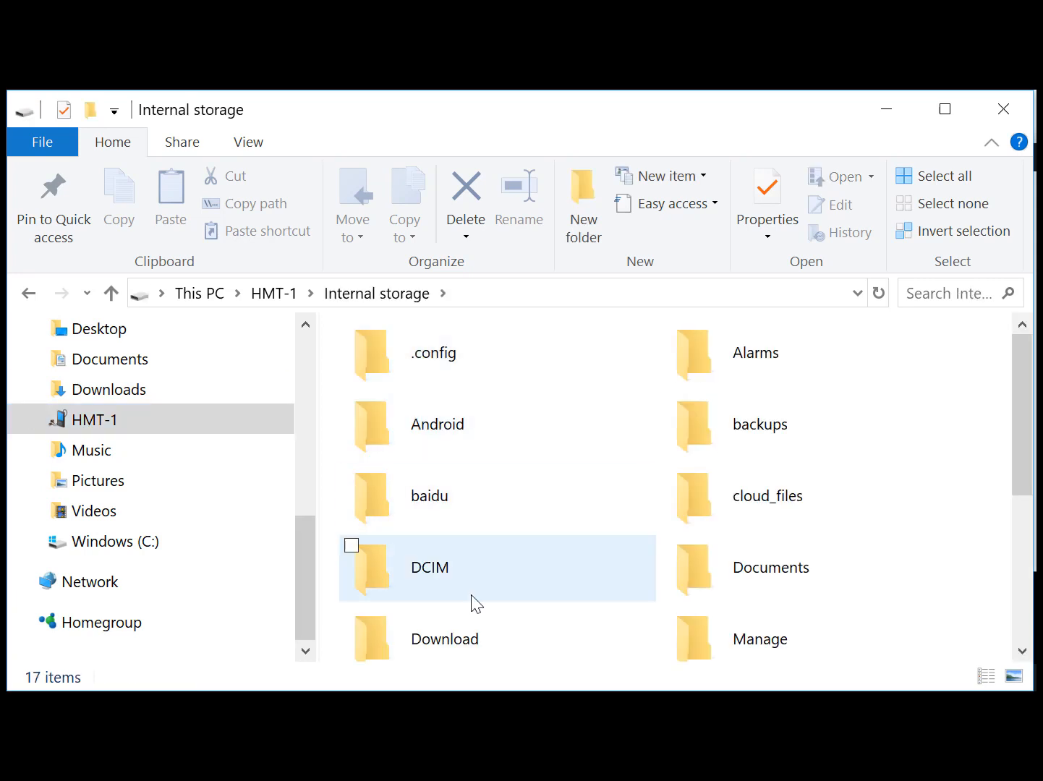
# Open the headset's Documents folder listing two PDFs and two PowerPoint presentations
pyautogui.doubleClick(771, 567)
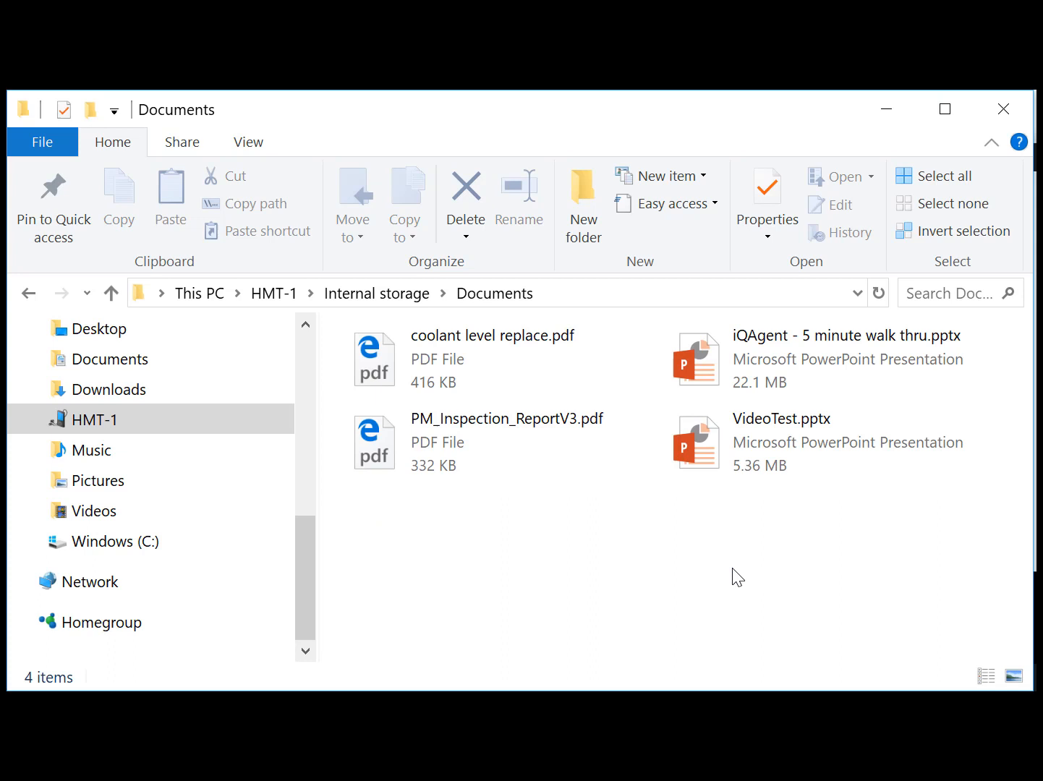
pyautogui.moveTo(503, 581)
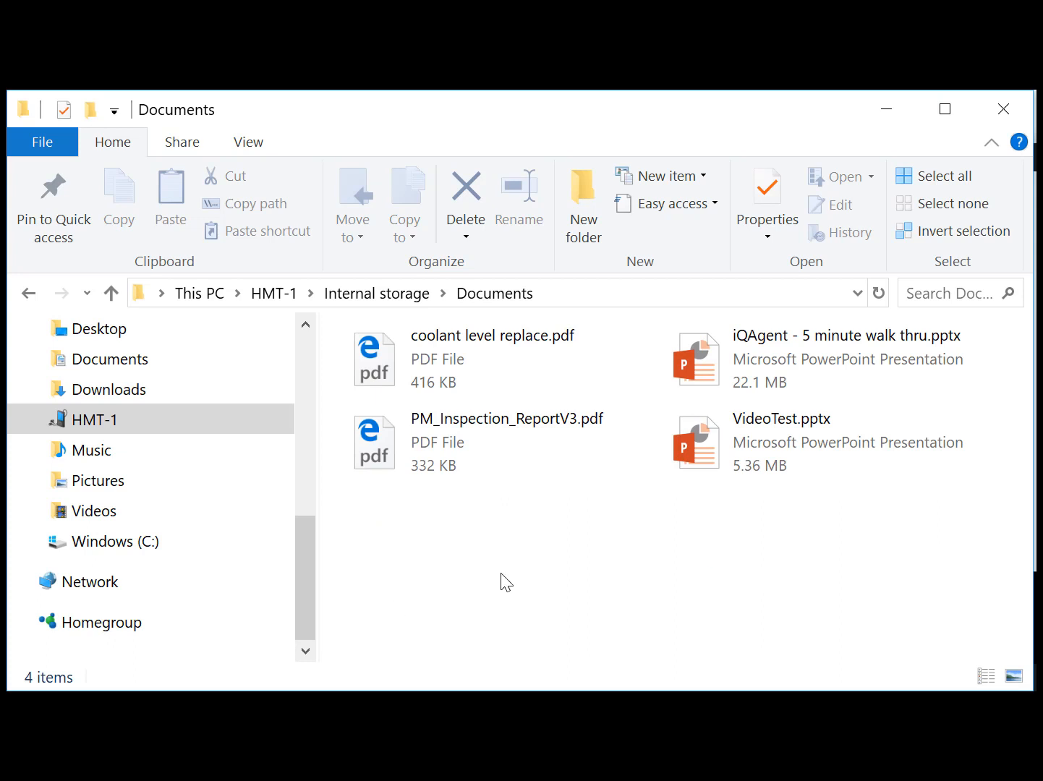
pyautogui.moveTo(642, 570)
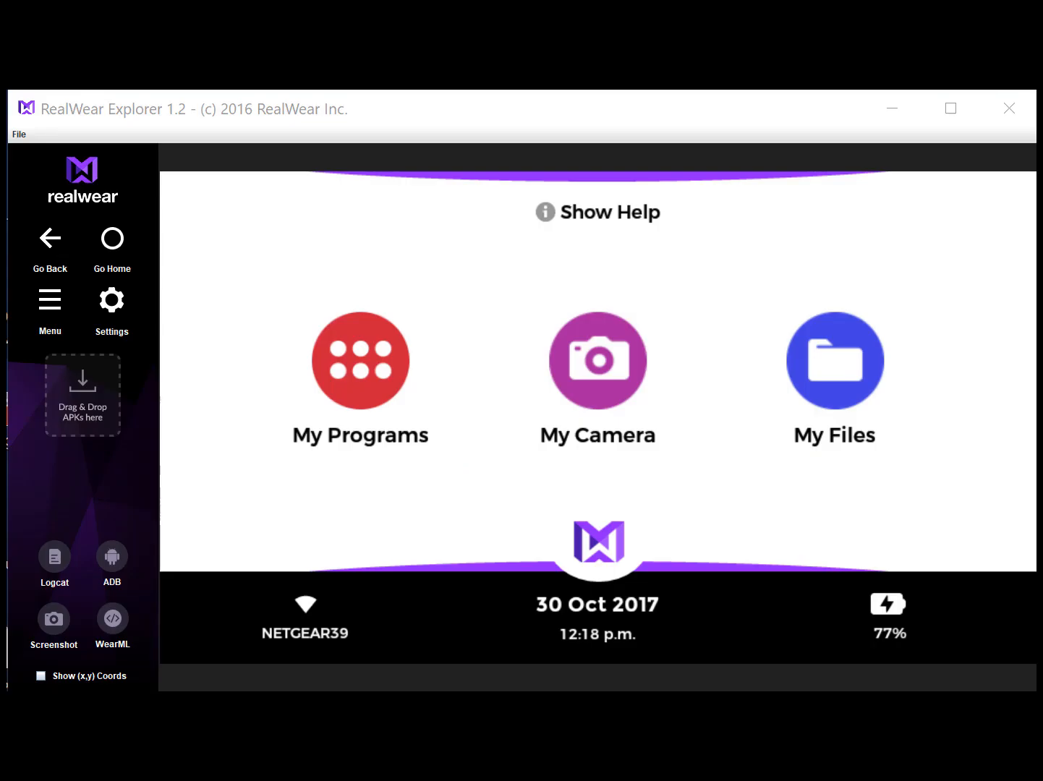
pyautogui.moveTo(308, 292)
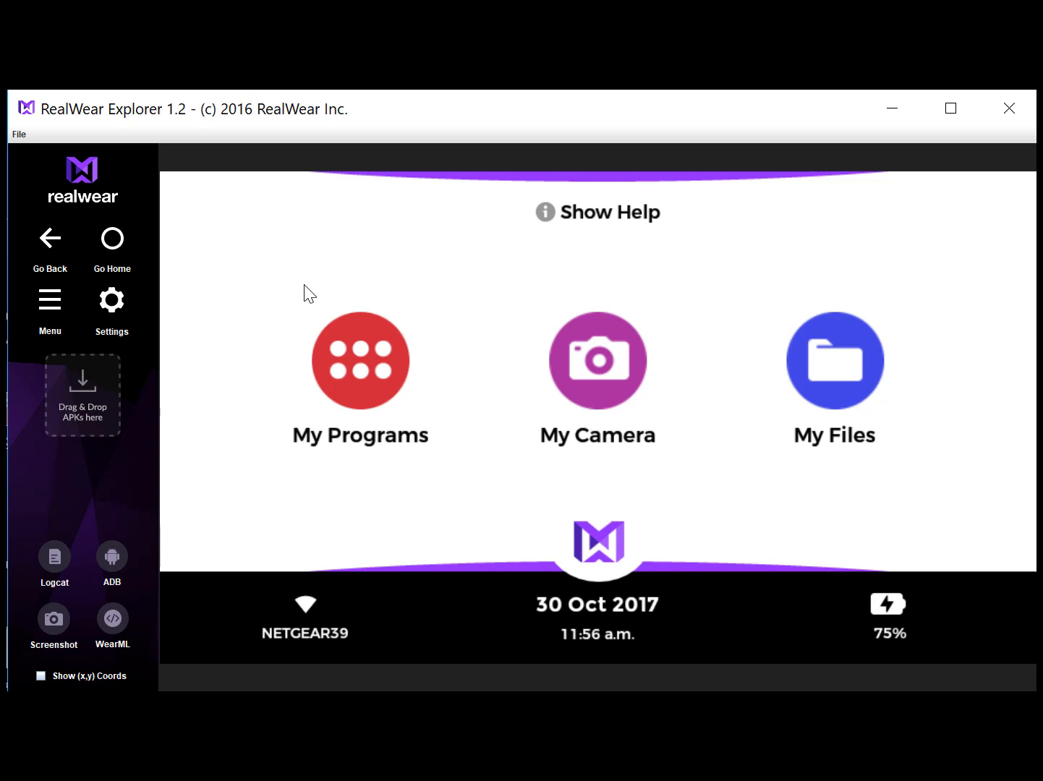
# Launch iQagent from My Programs to reach its Scan/Groups/Bookmarks menu
pyautogui.click(360, 361)
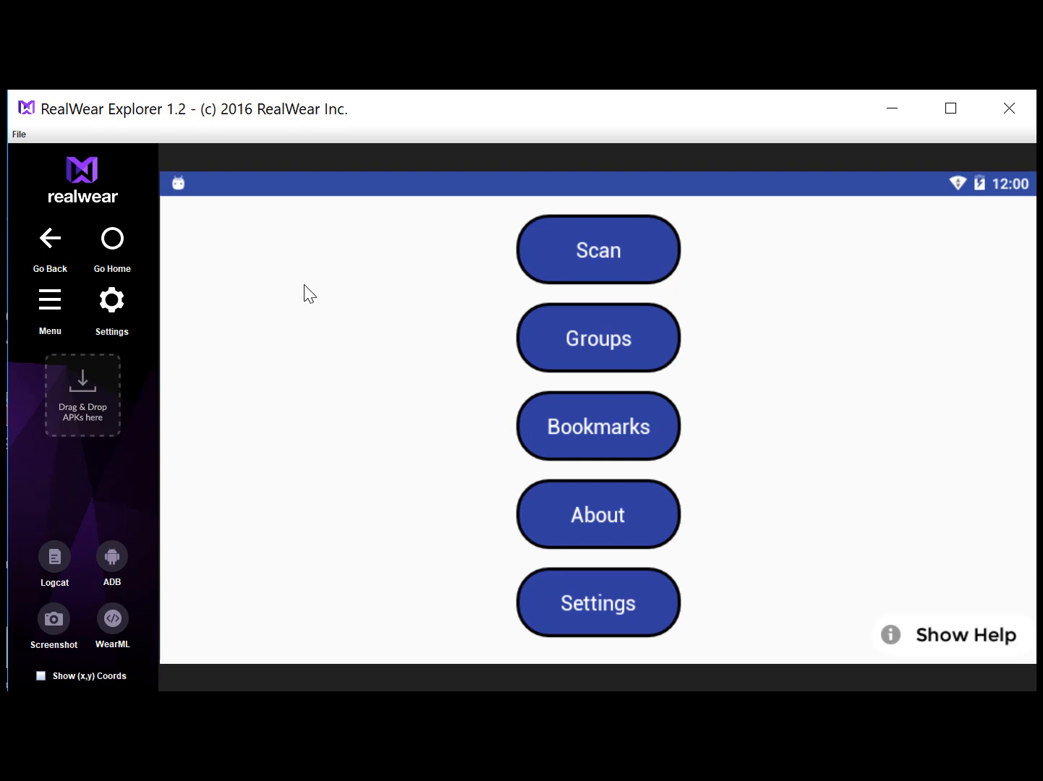
# Leave the iQagent main menu and bring up the Motor 3 schematic document
pyautogui.click(597, 249)
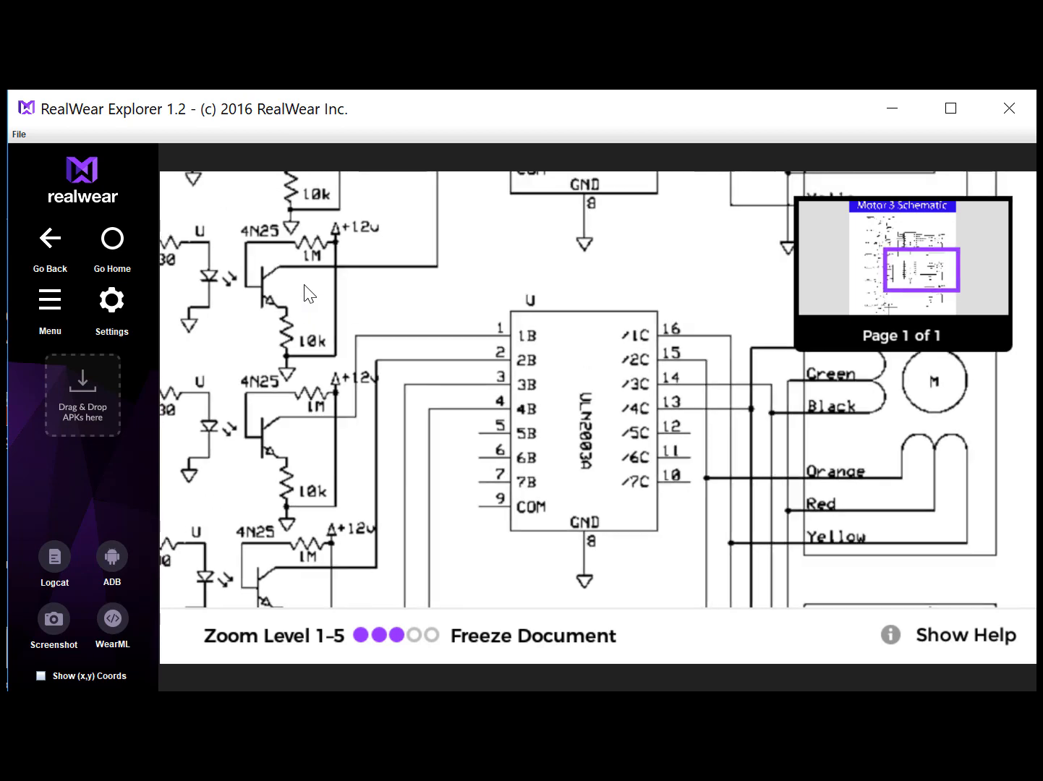
# Zoom into the schematic at level 3 to inspect the ULN2003A driver wiring and motor leads
pyautogui.scroll(-3)
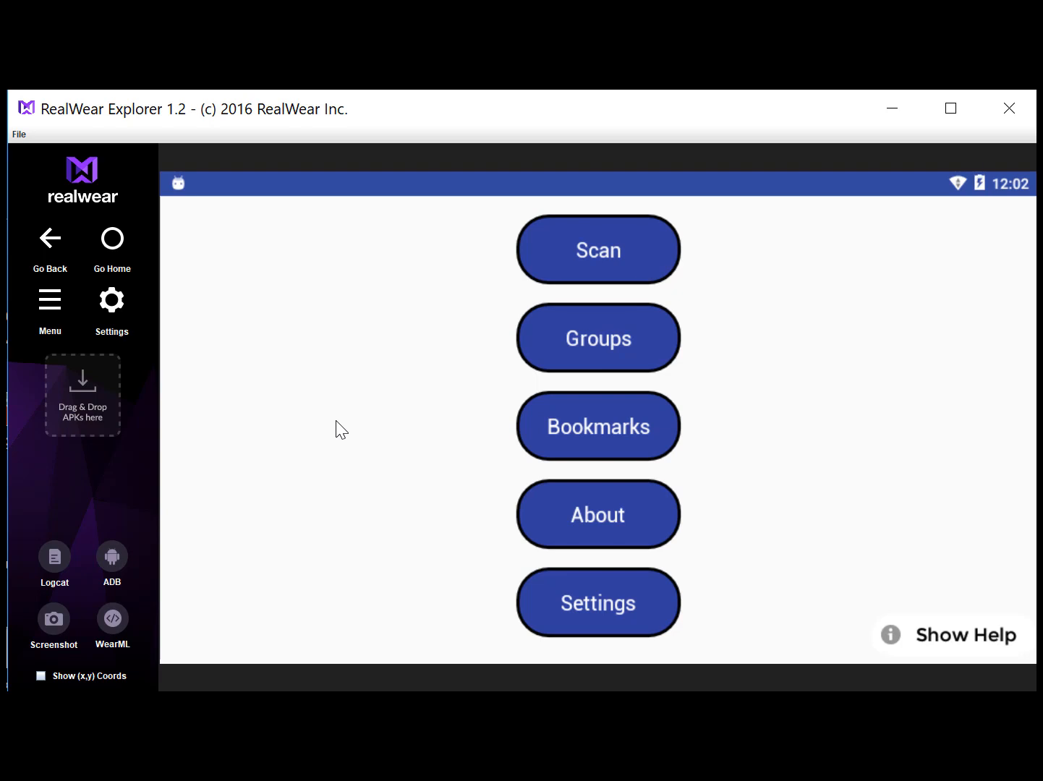
# Open Explore Groups and enter the Product Info group listing Product Video and How it Works
pyautogui.click(598, 337)
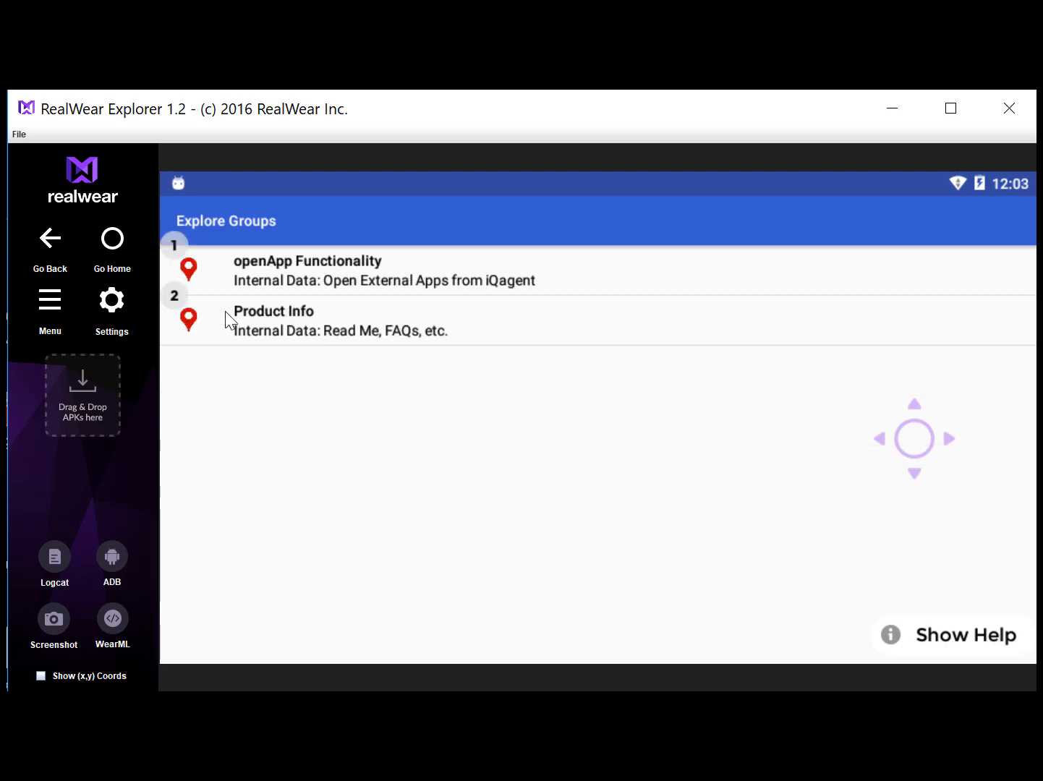
pyautogui.click(274, 321)
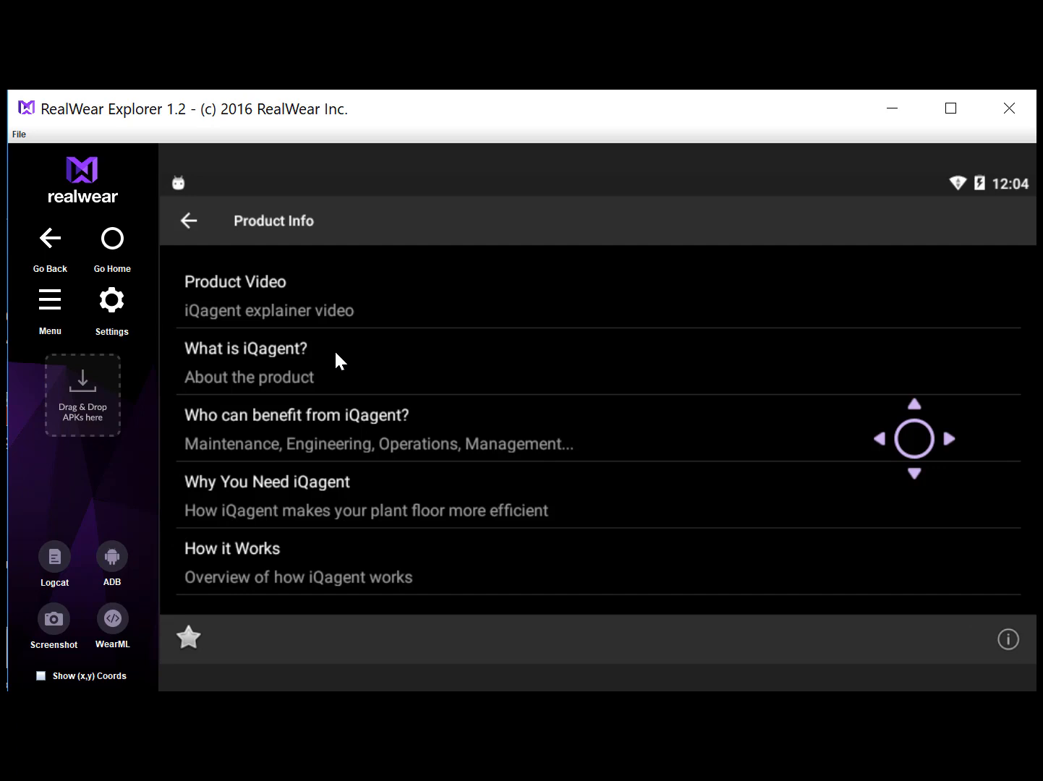
pyautogui.moveTo(389, 421)
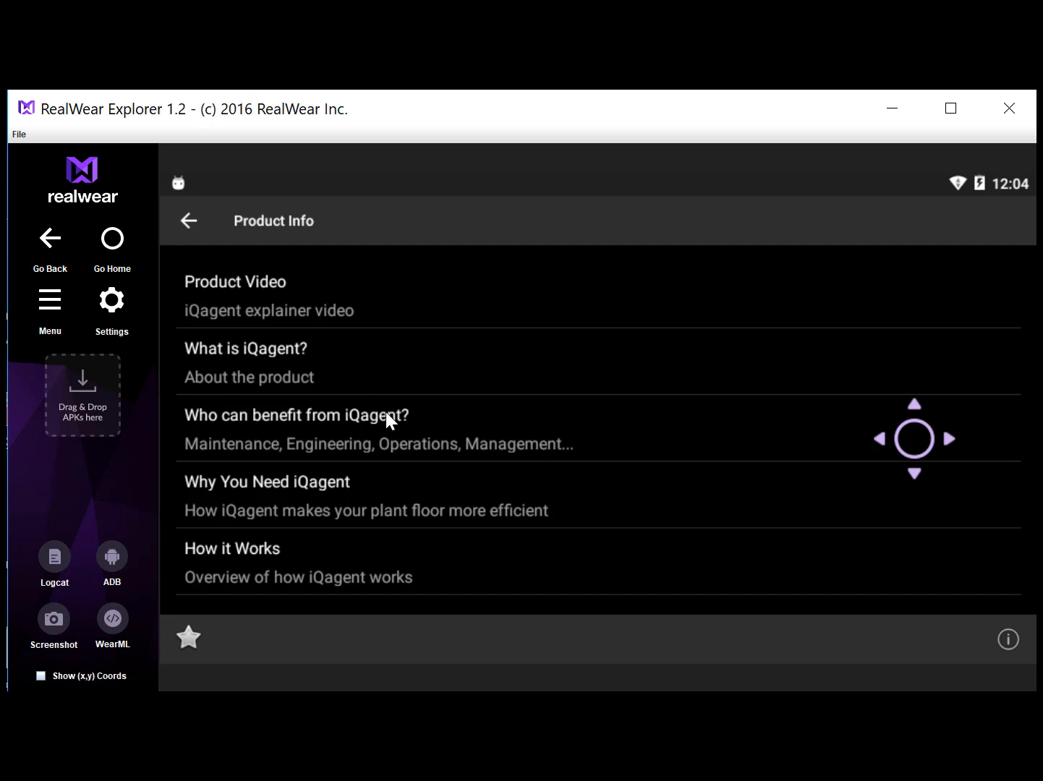
pyautogui.moveTo(381, 412)
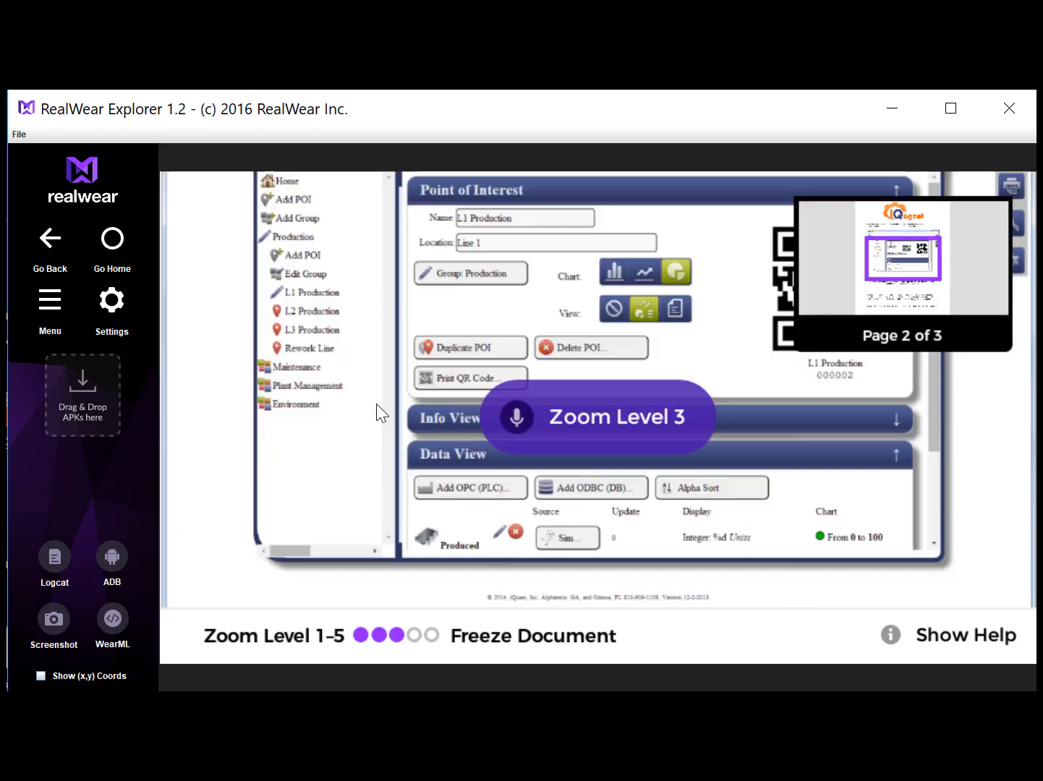
# Zoom the three-page product document to level 3 on its Point of Interest screenshot
pyautogui.scroll(-3)
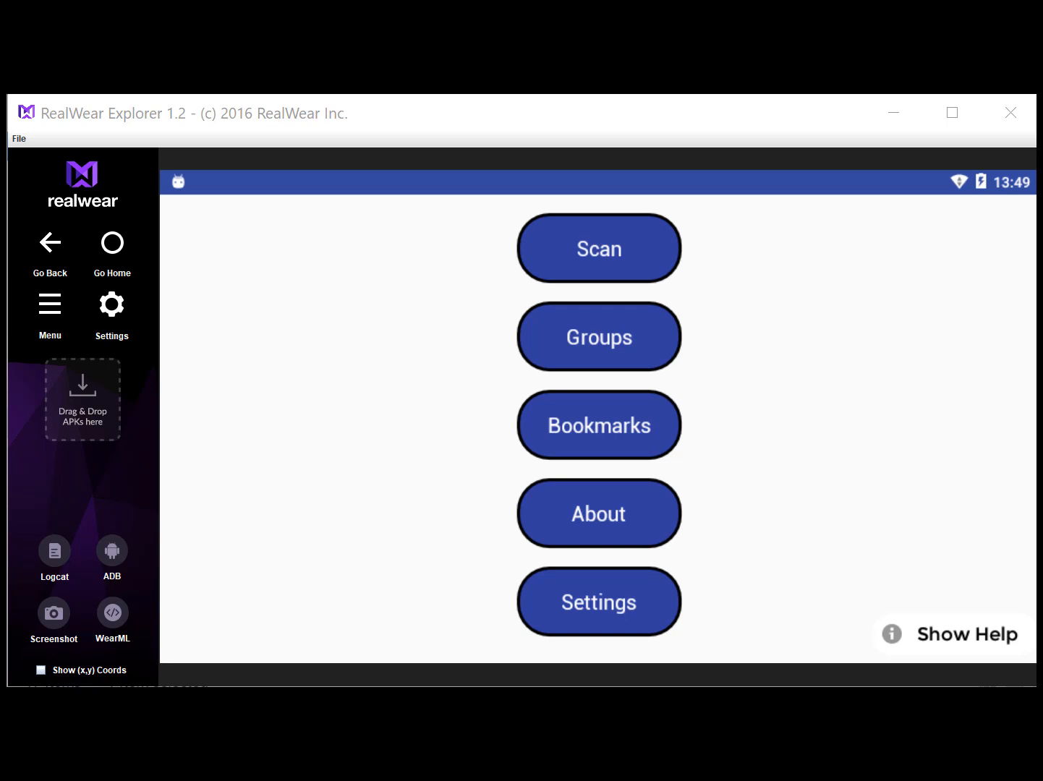
# Navigate Groups > Production Line 1 > Roll Motor 1 and enter a work order
pyautogui.click(599, 335)
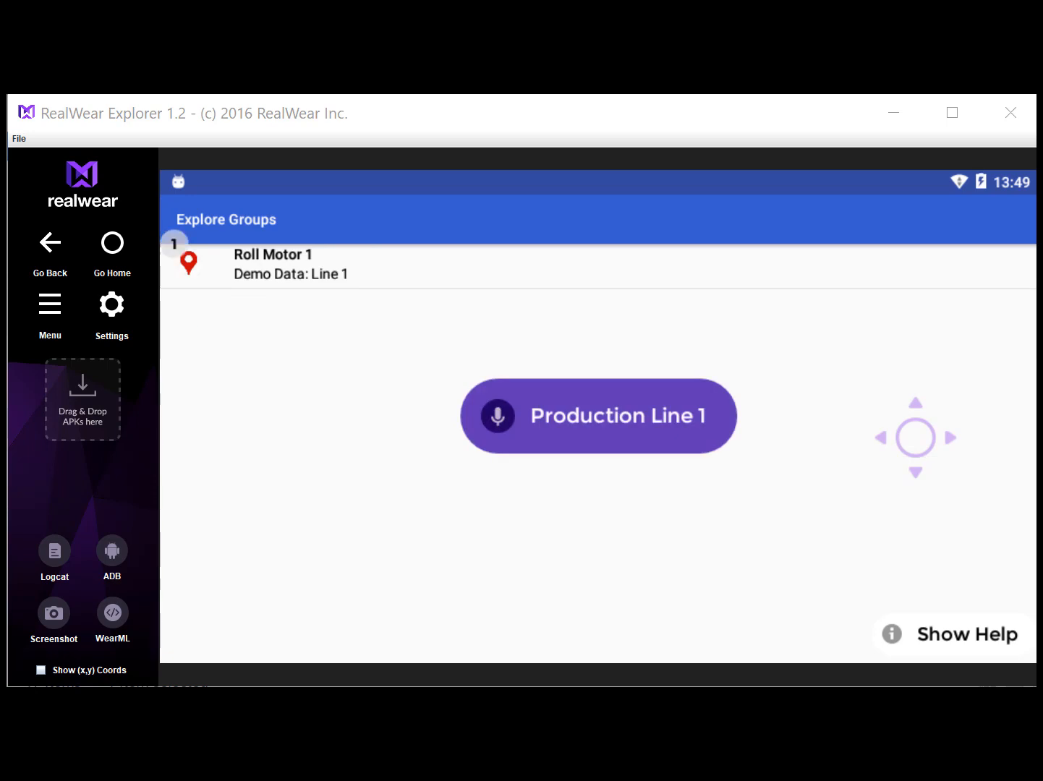
pyautogui.click(598, 415)
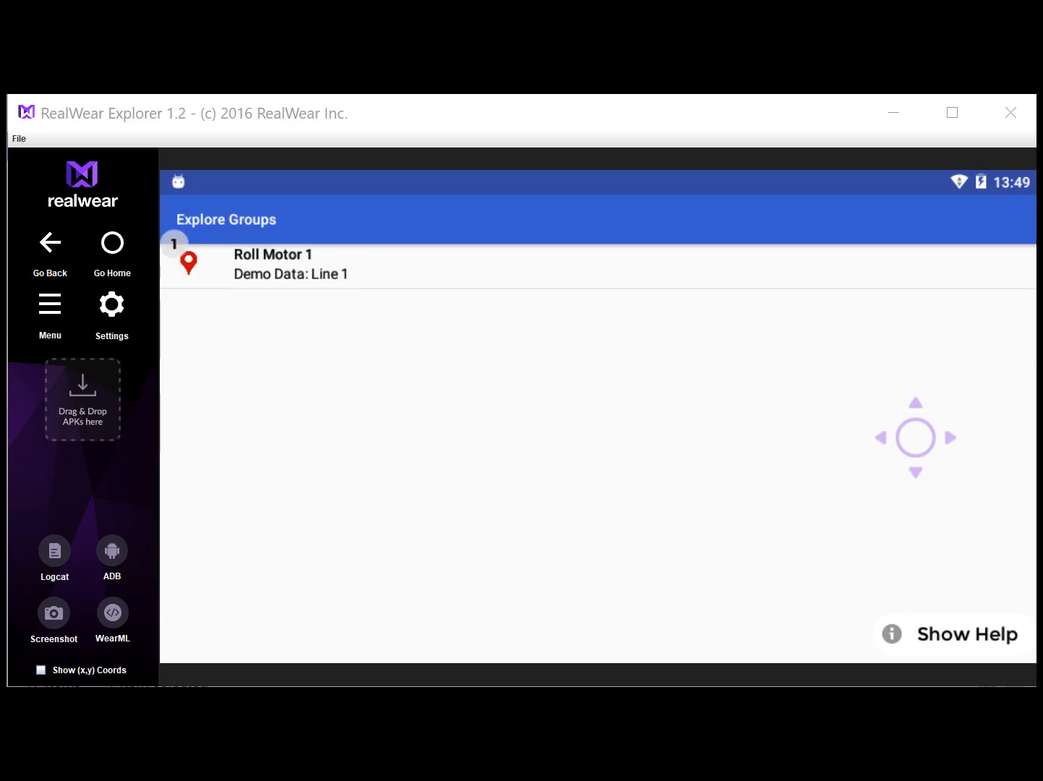
pyautogui.click(290, 263)
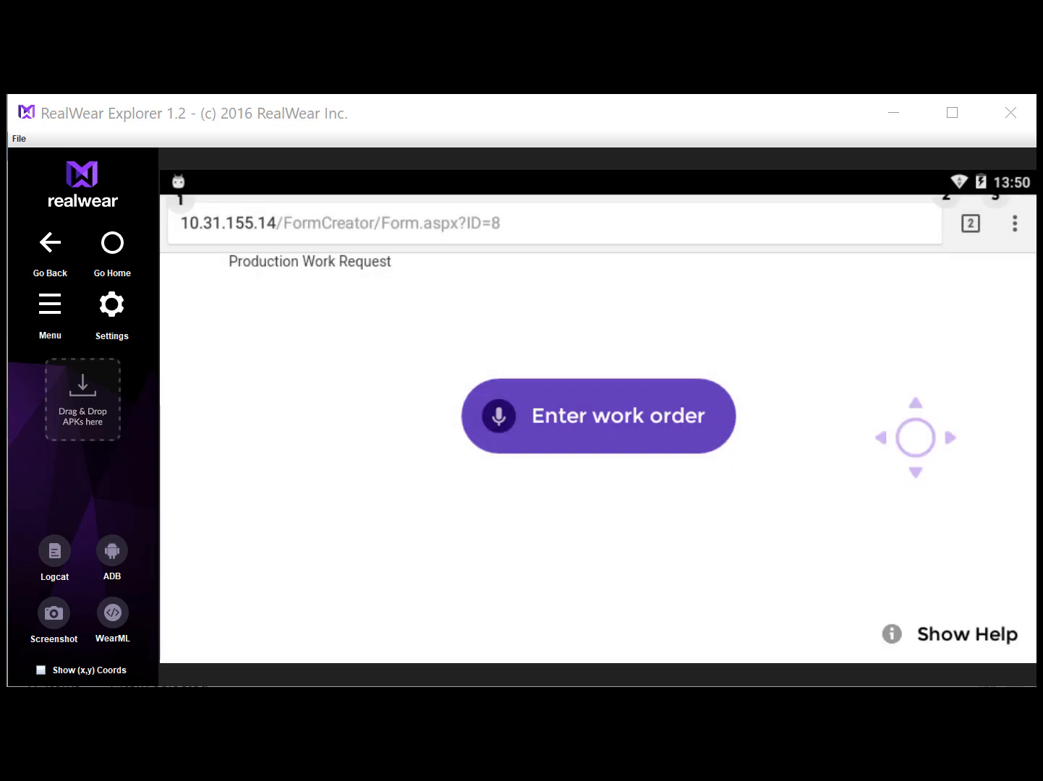
pyautogui.click(599, 415)
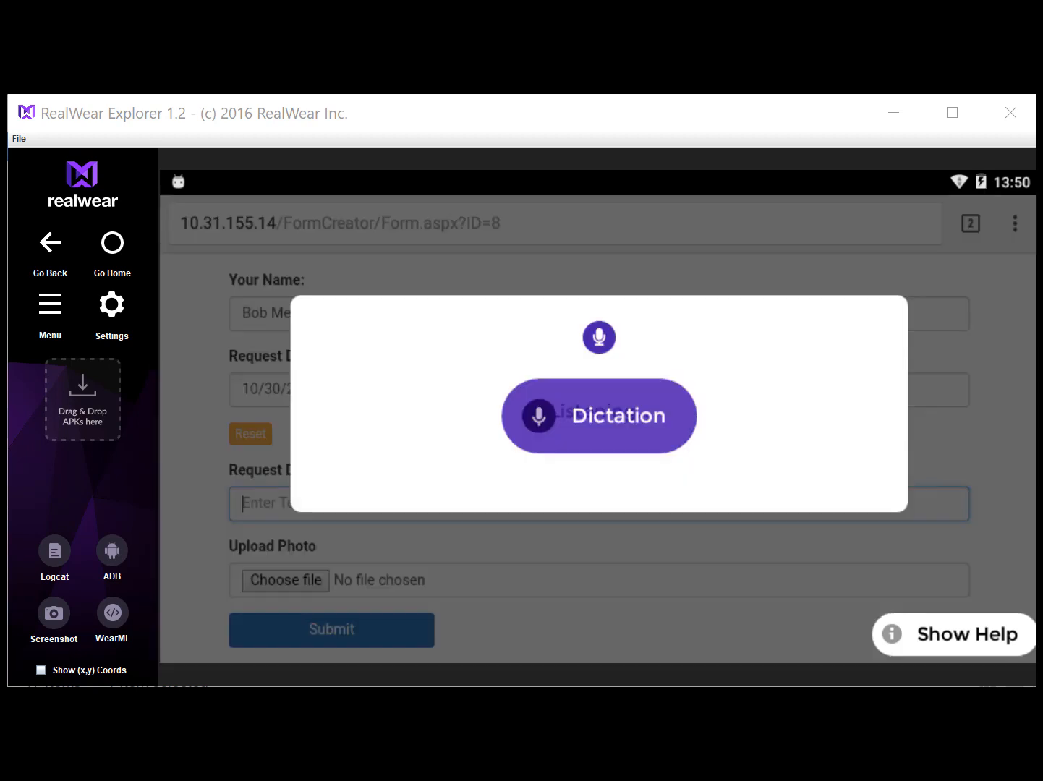
pyautogui.click(599, 415)
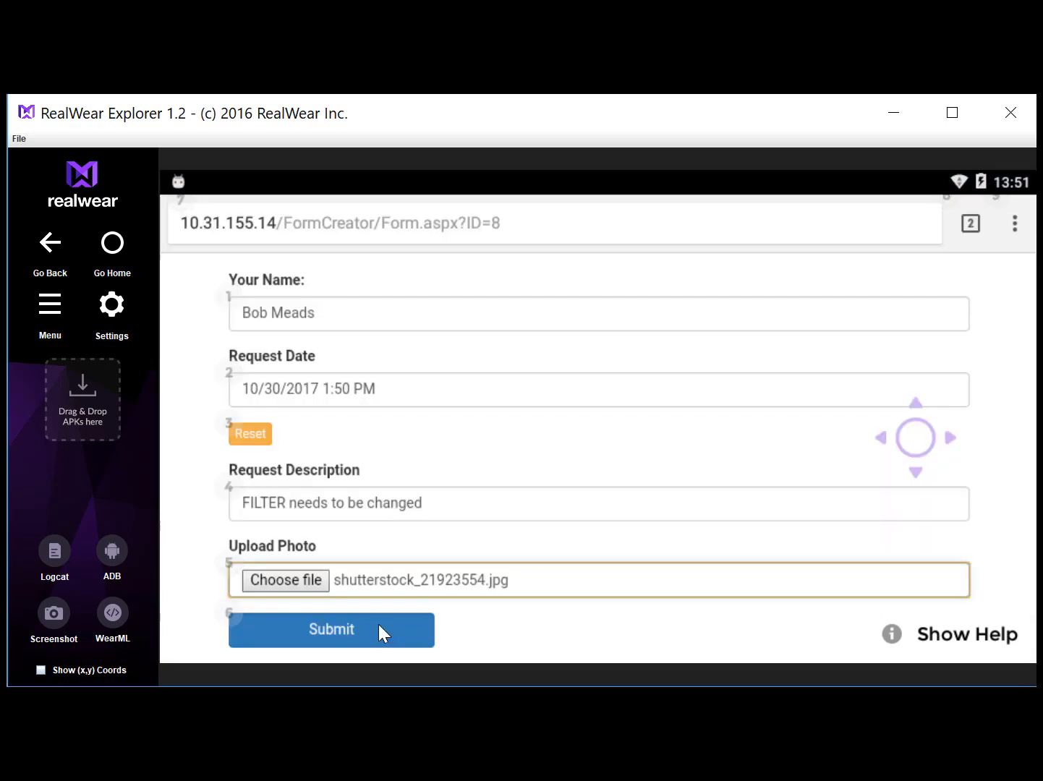
pyautogui.click(332, 629)
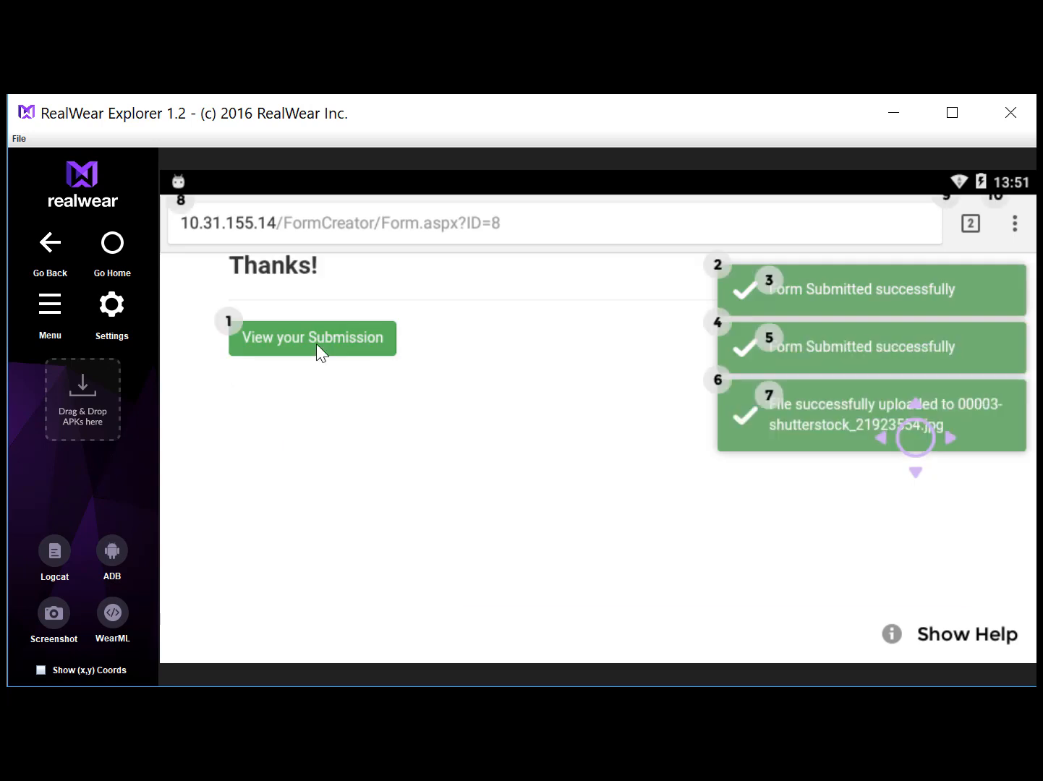
pyautogui.click(311, 338)
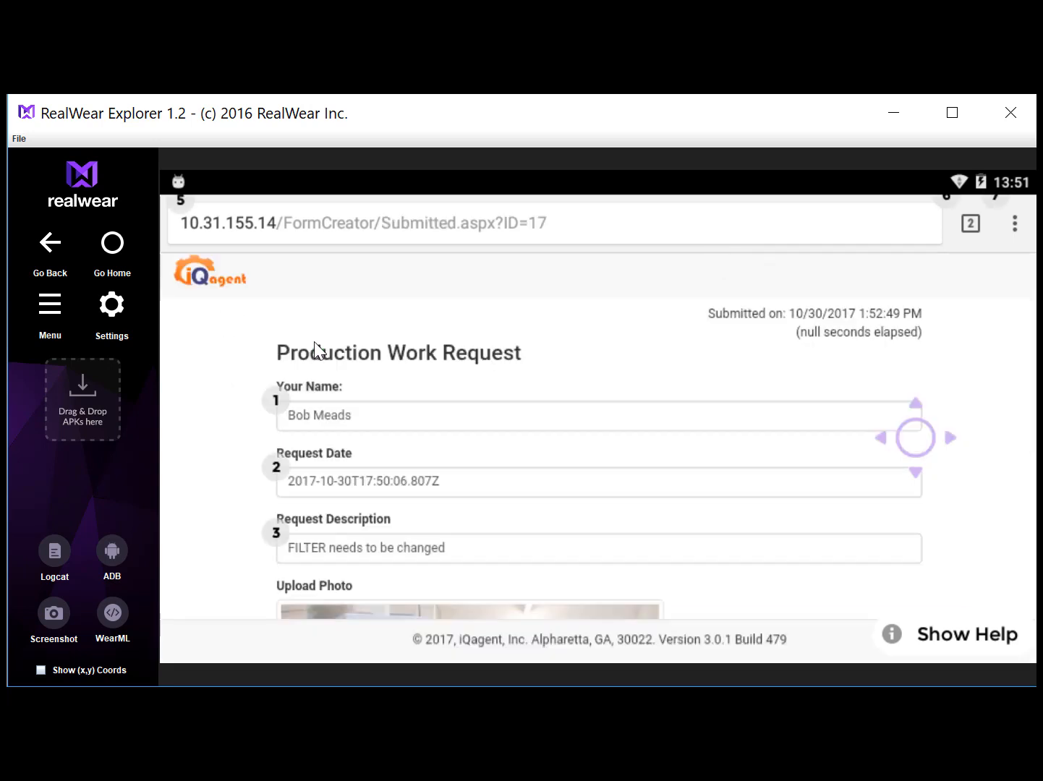